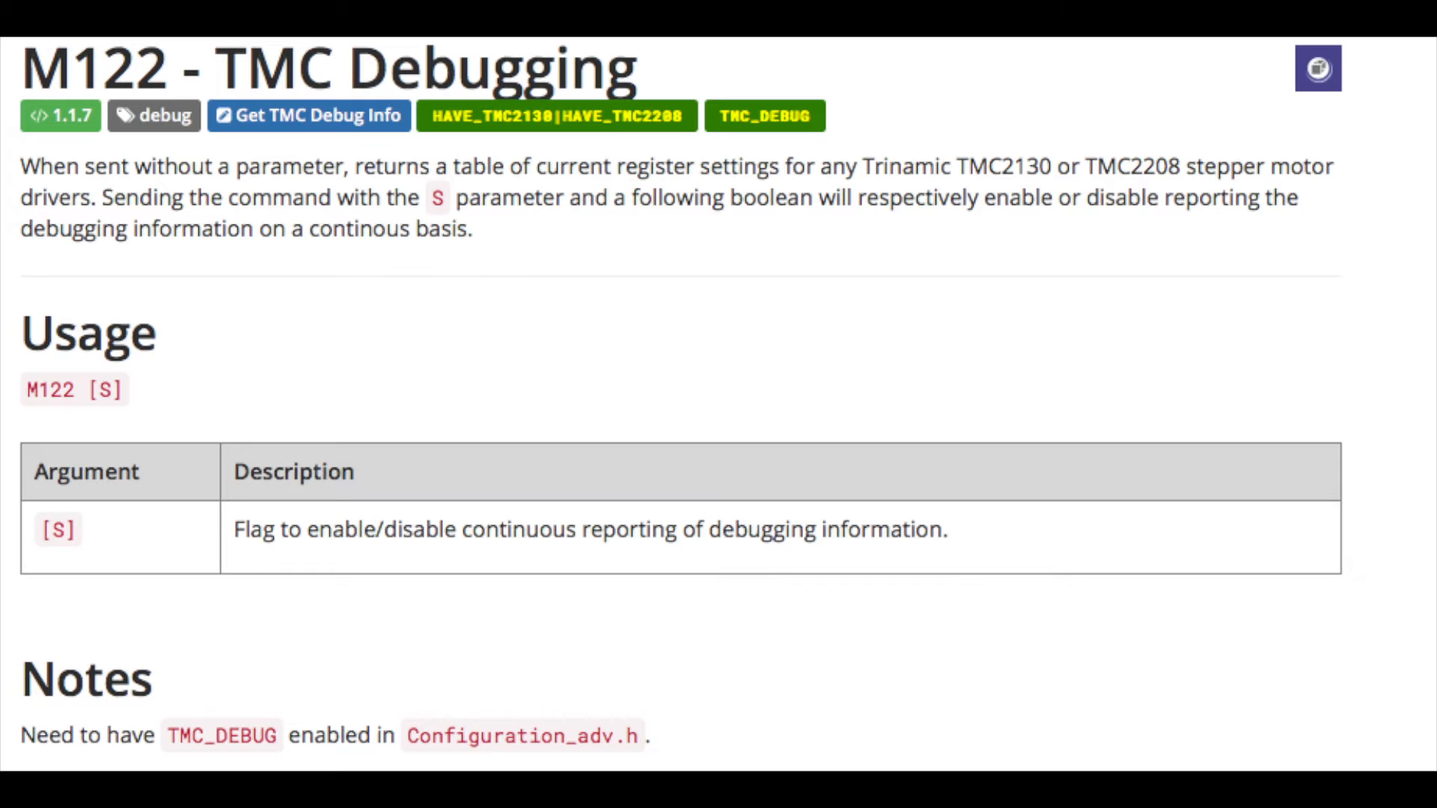
pyautogui.scroll(-3)
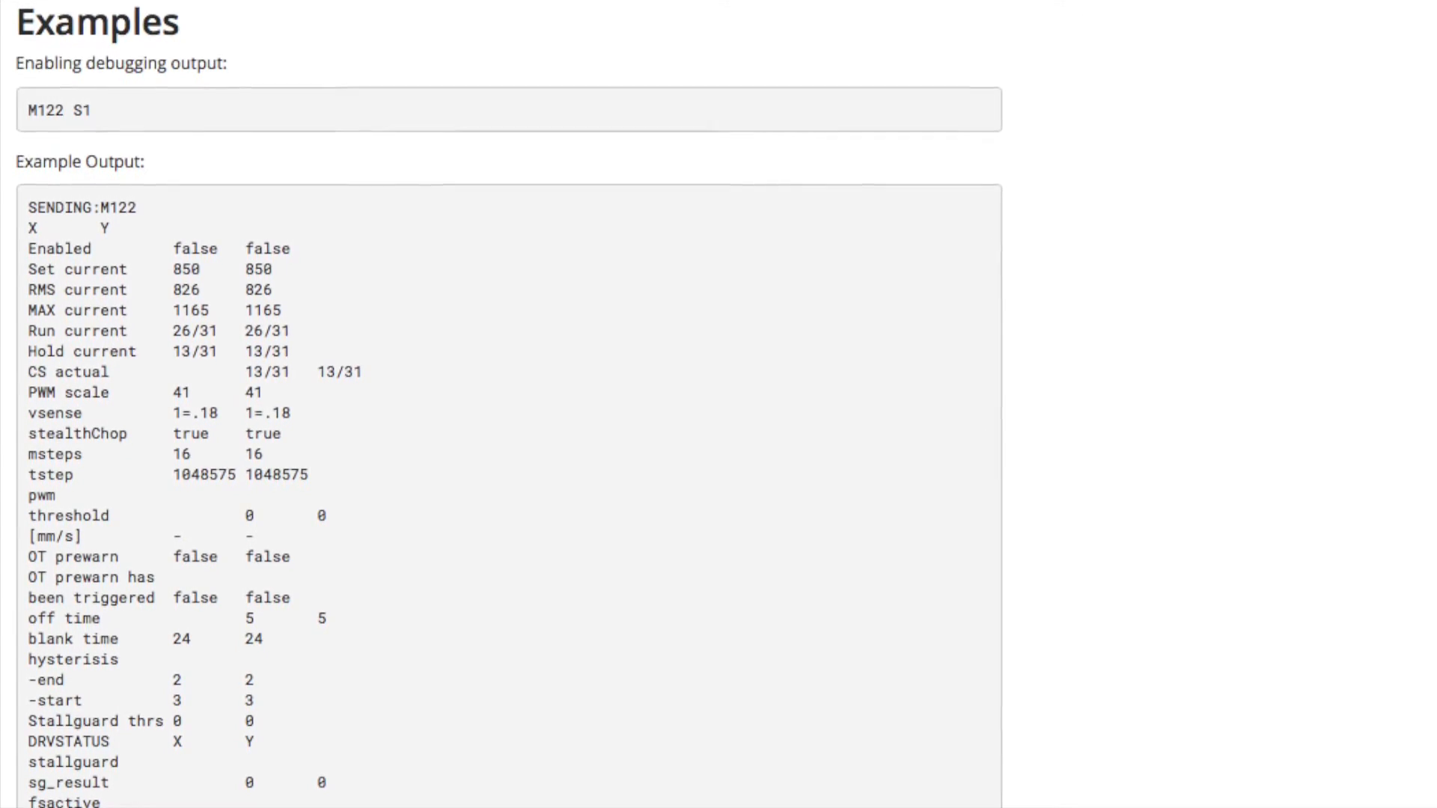
pyautogui.scroll(-3)
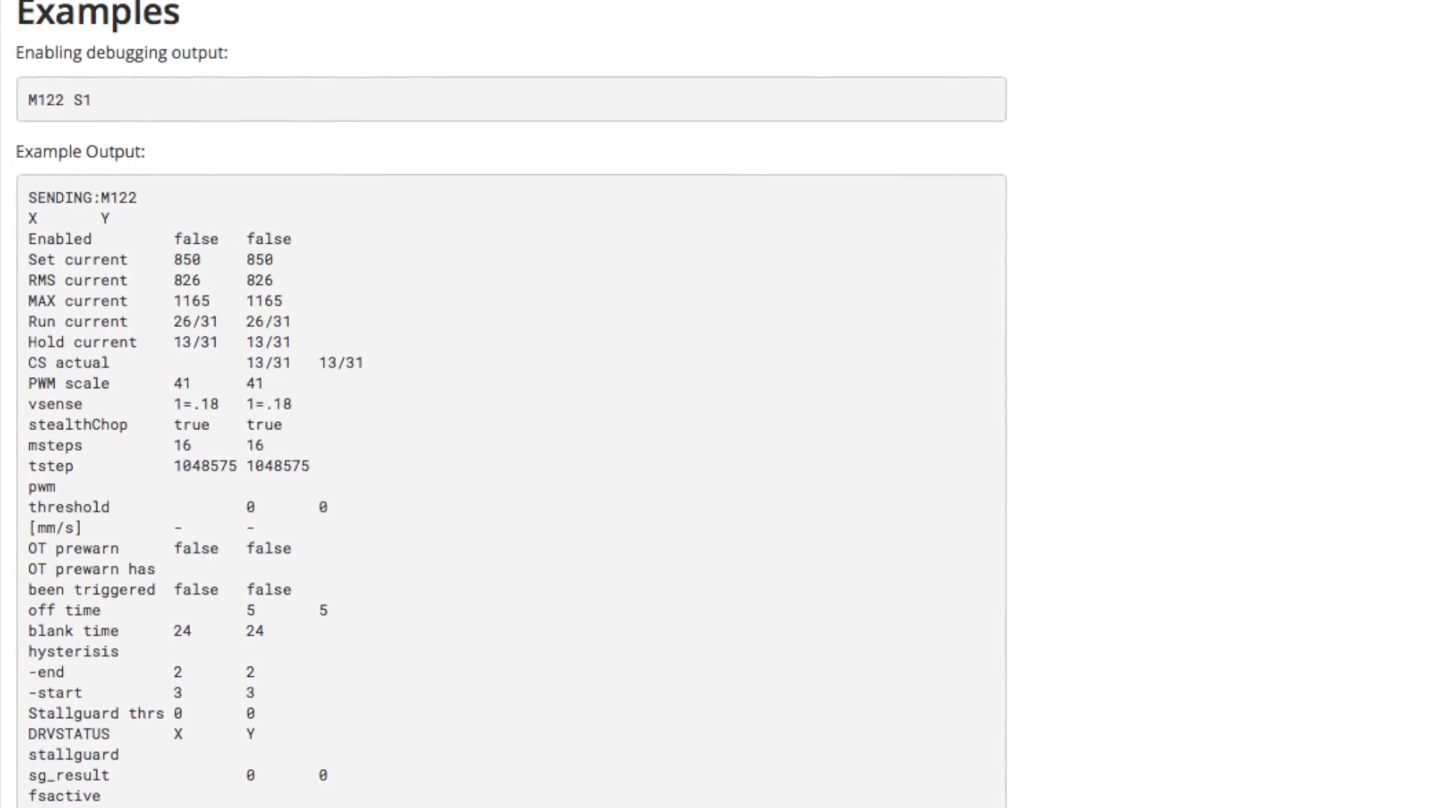
pyautogui.scroll(-3)
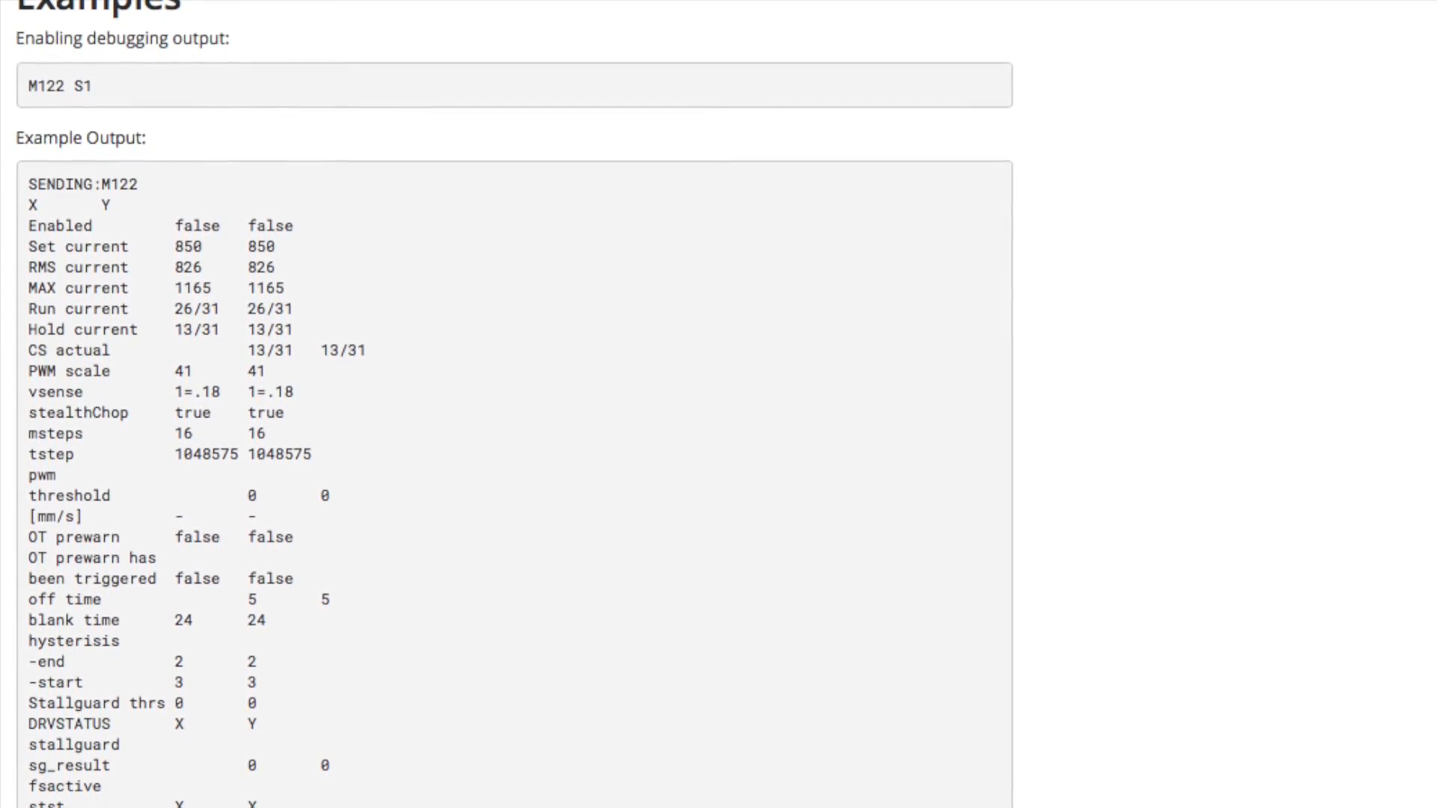
pyautogui.scroll(-3)
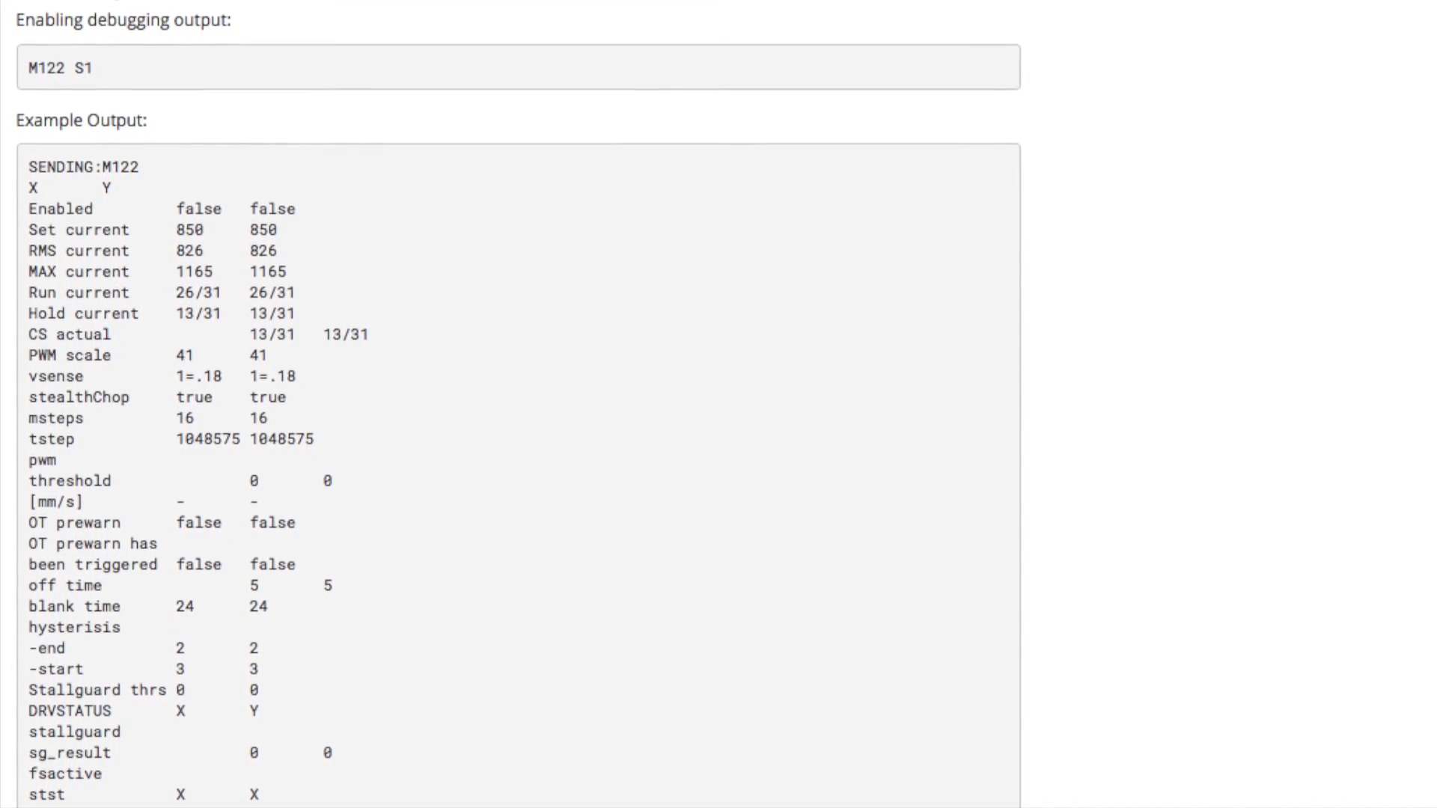
pyautogui.scroll(-3)
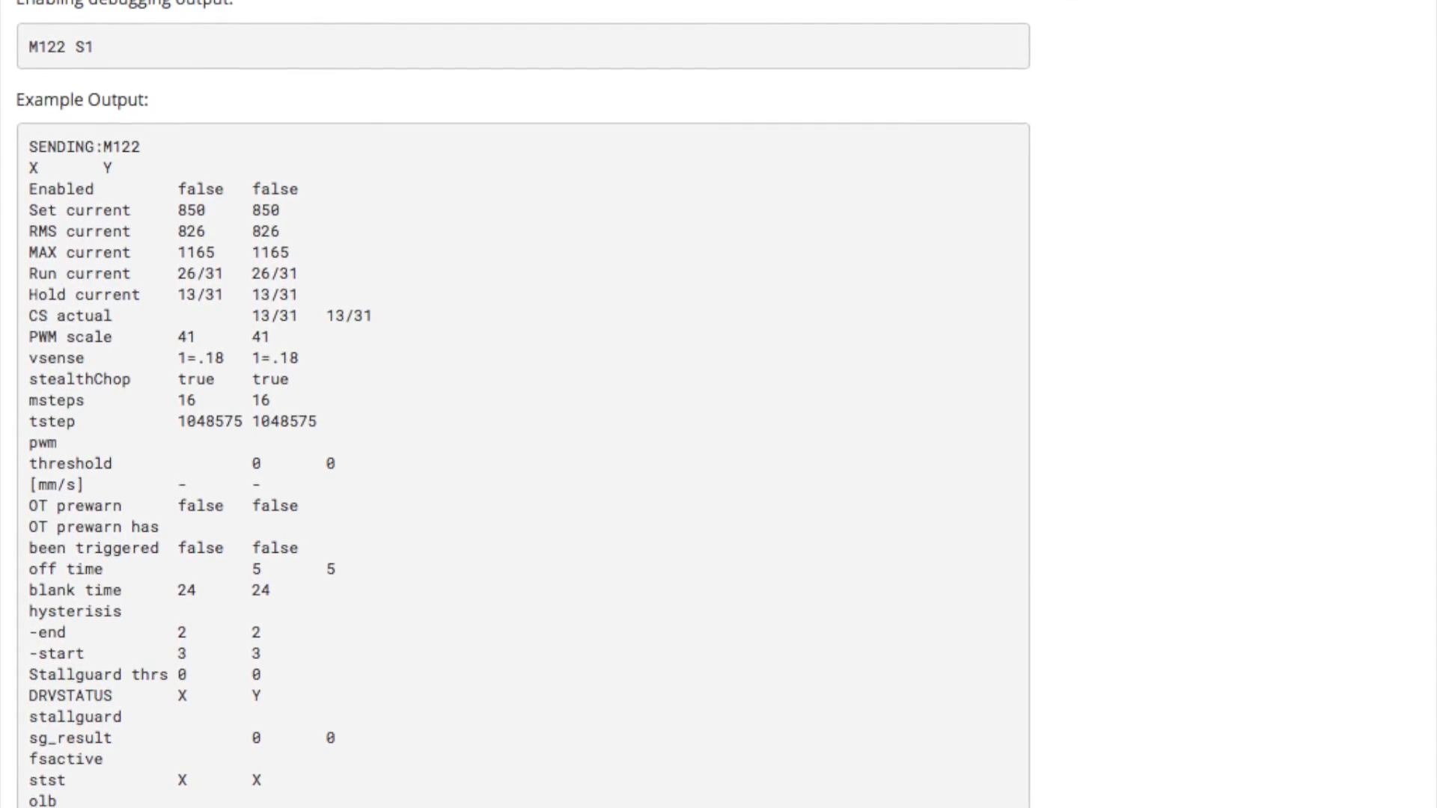
pyautogui.scroll(-3)
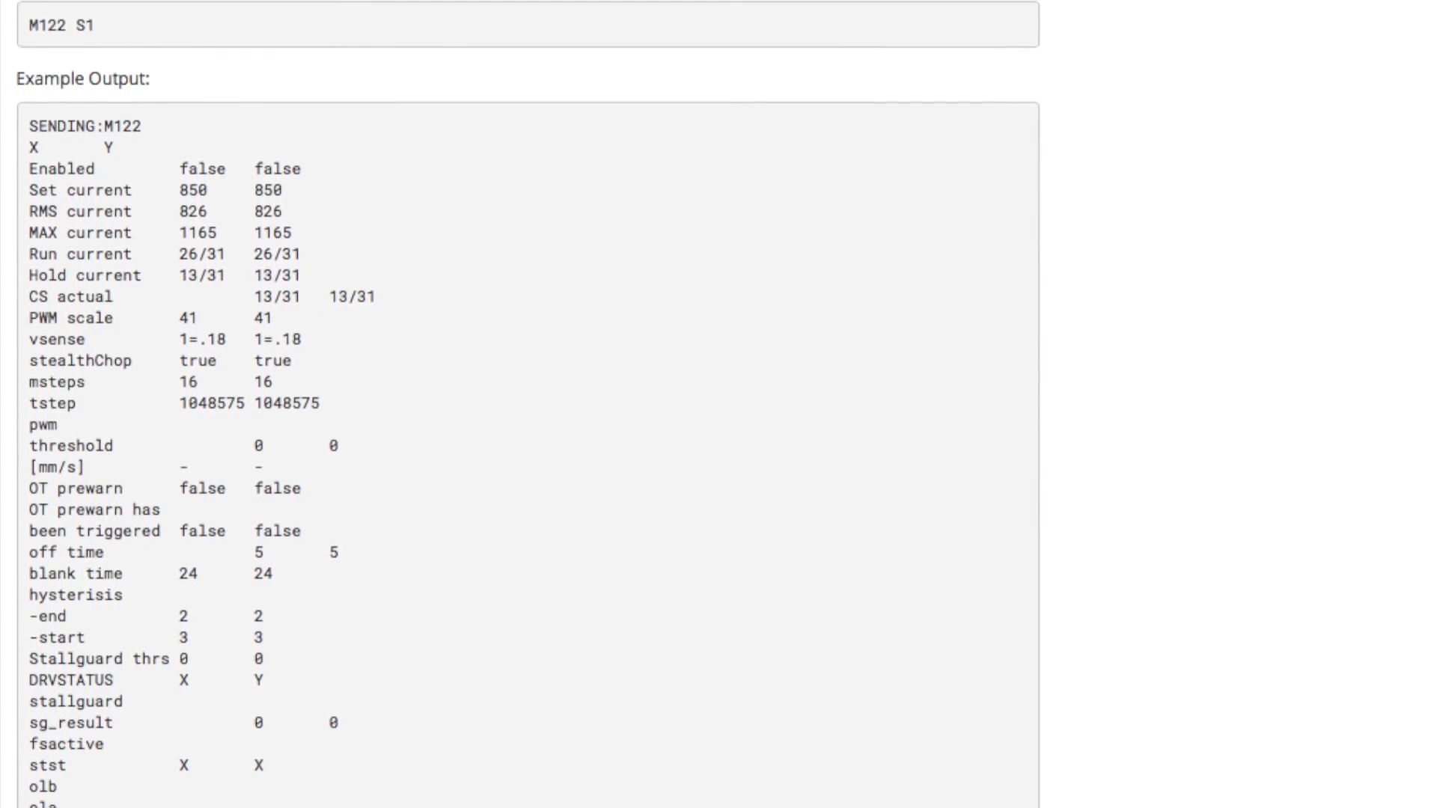
pyautogui.scroll(-3)
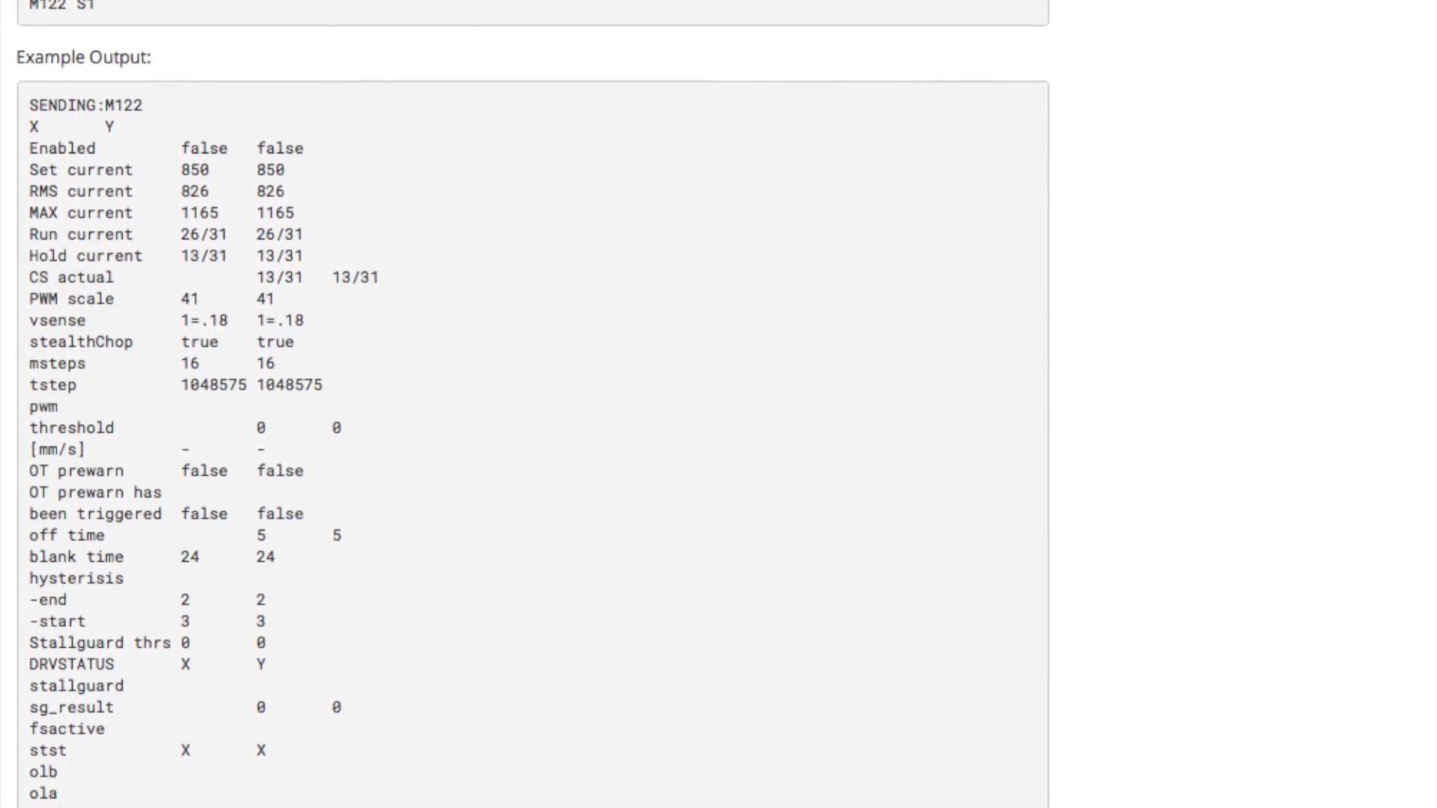
pyautogui.scroll(-3)
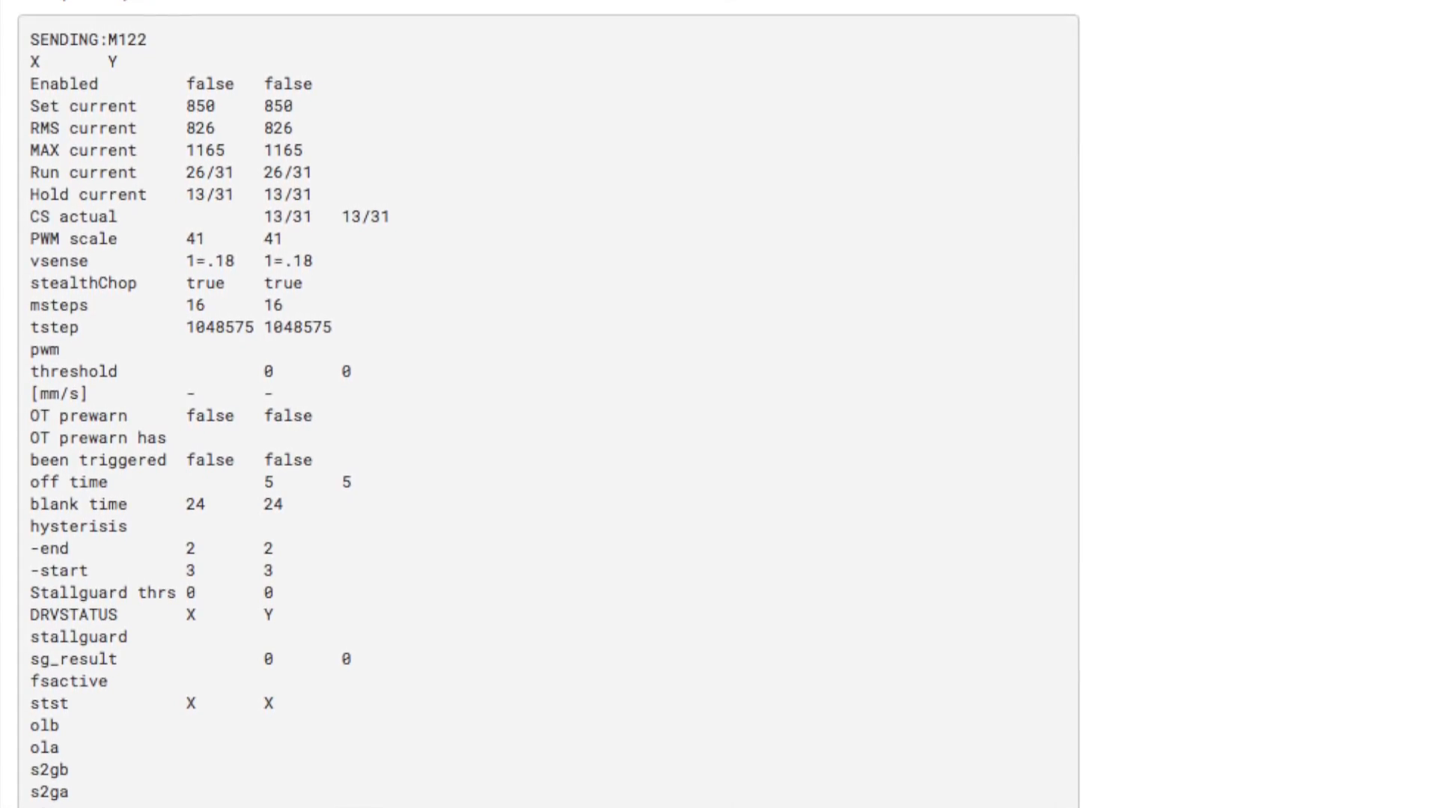
pyautogui.scroll(-3)
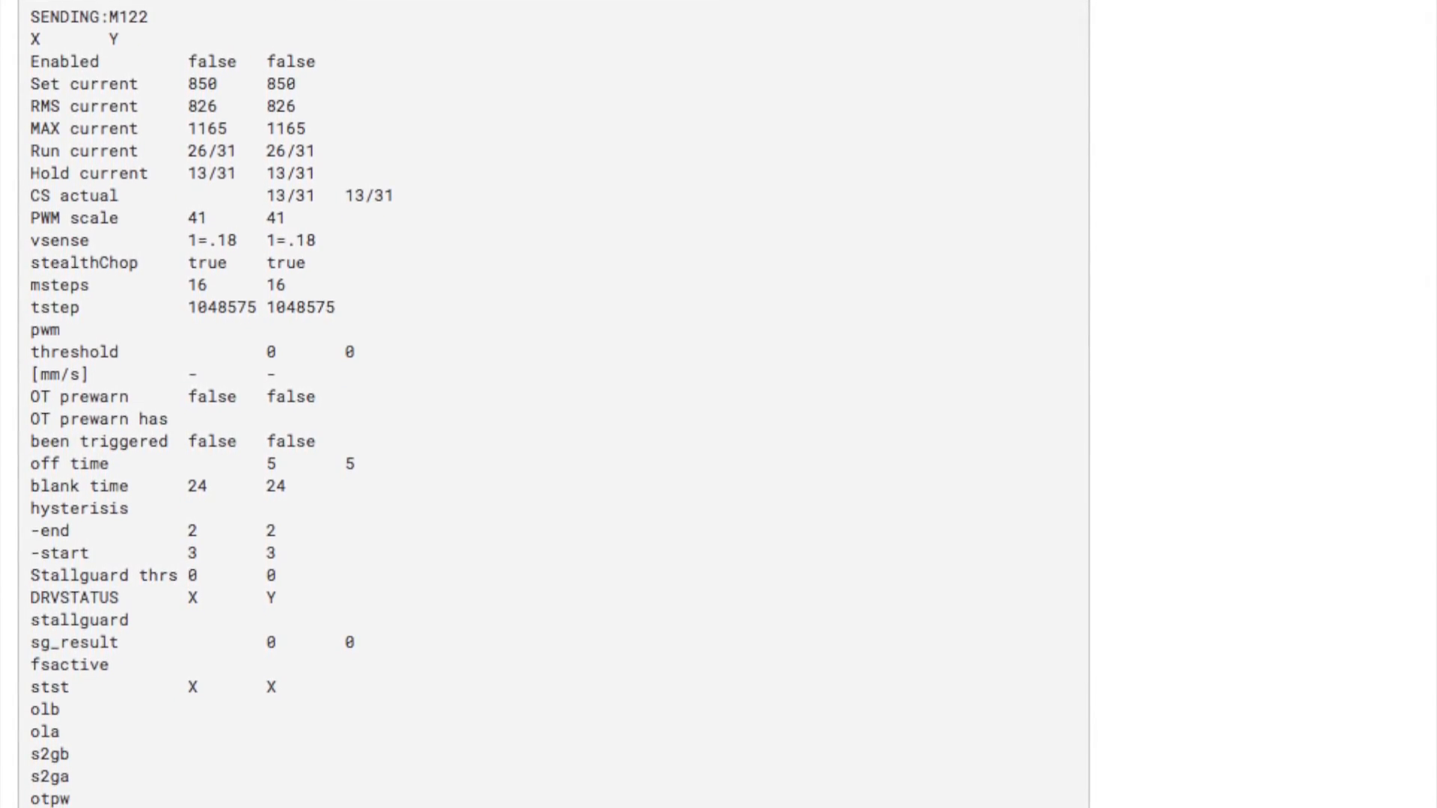
pyautogui.scroll(-3)
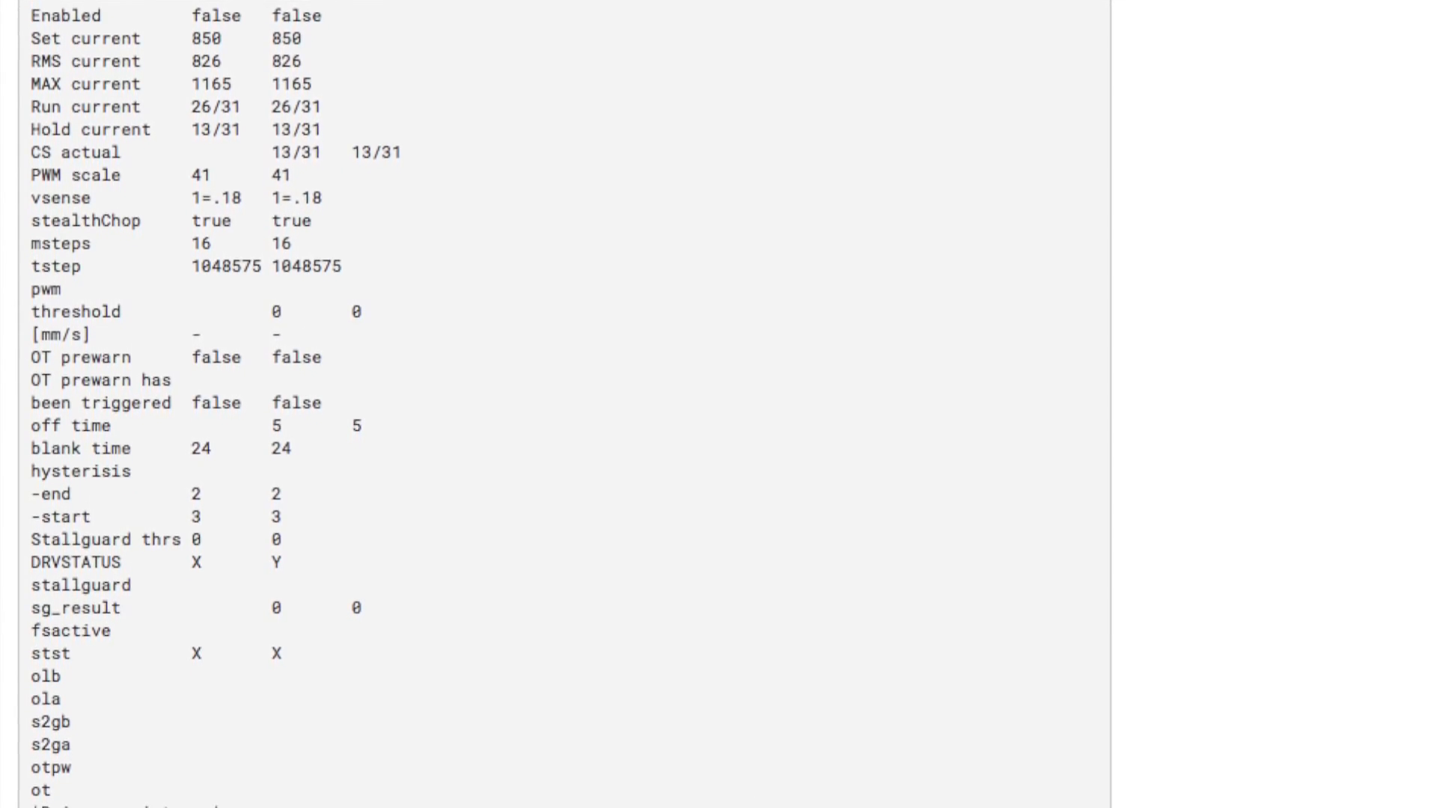
pyautogui.scroll(-3)
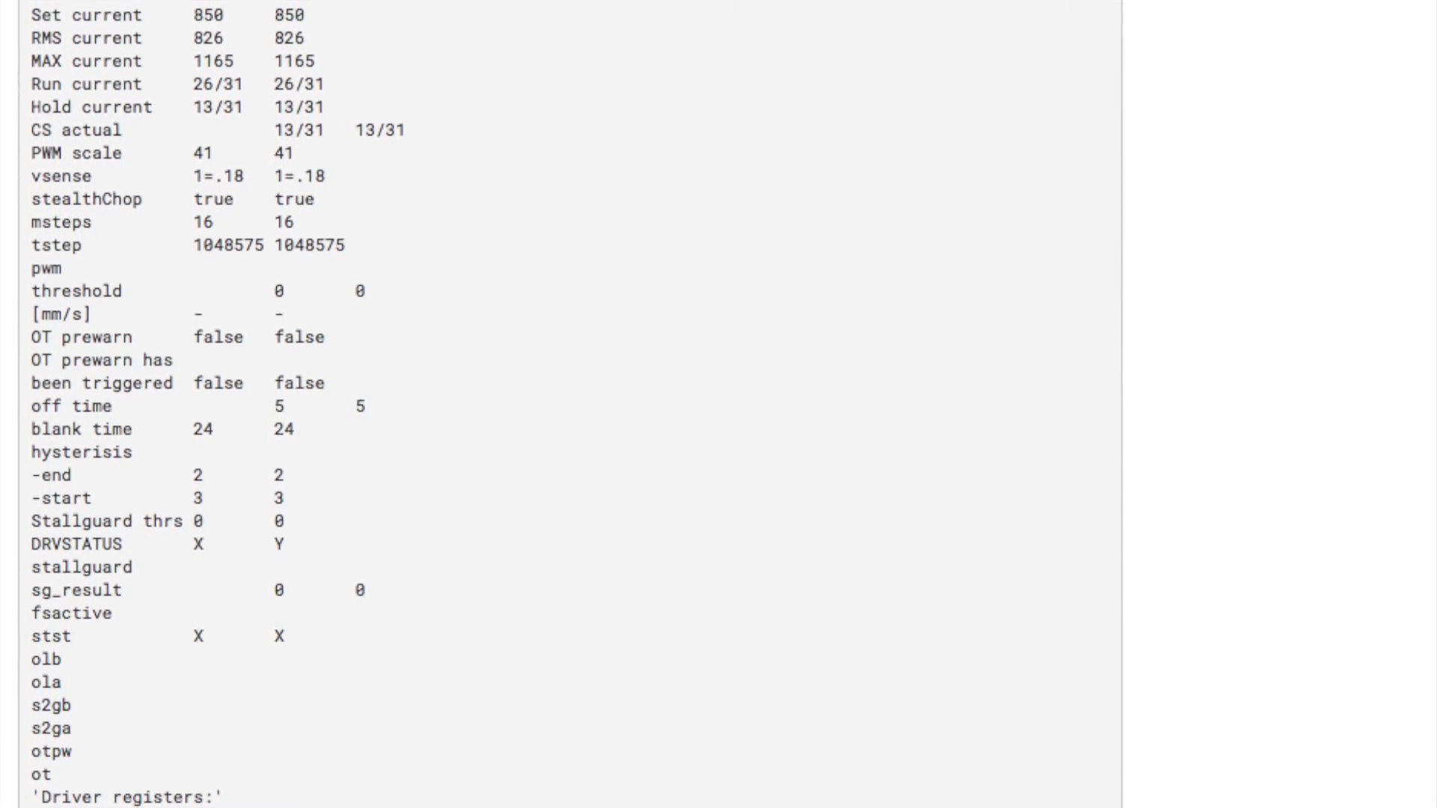
pyautogui.scroll(-3)
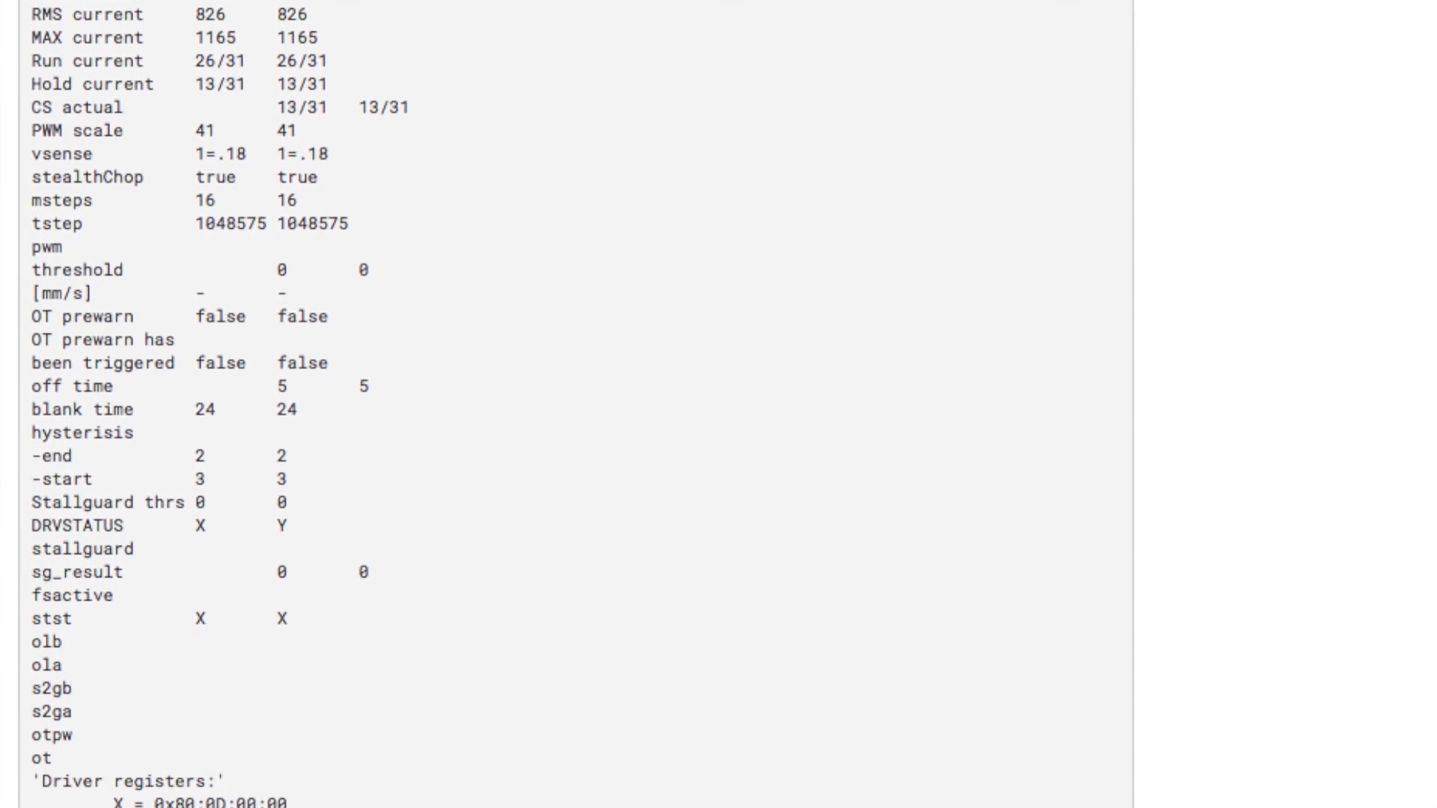
pyautogui.scroll(-3)
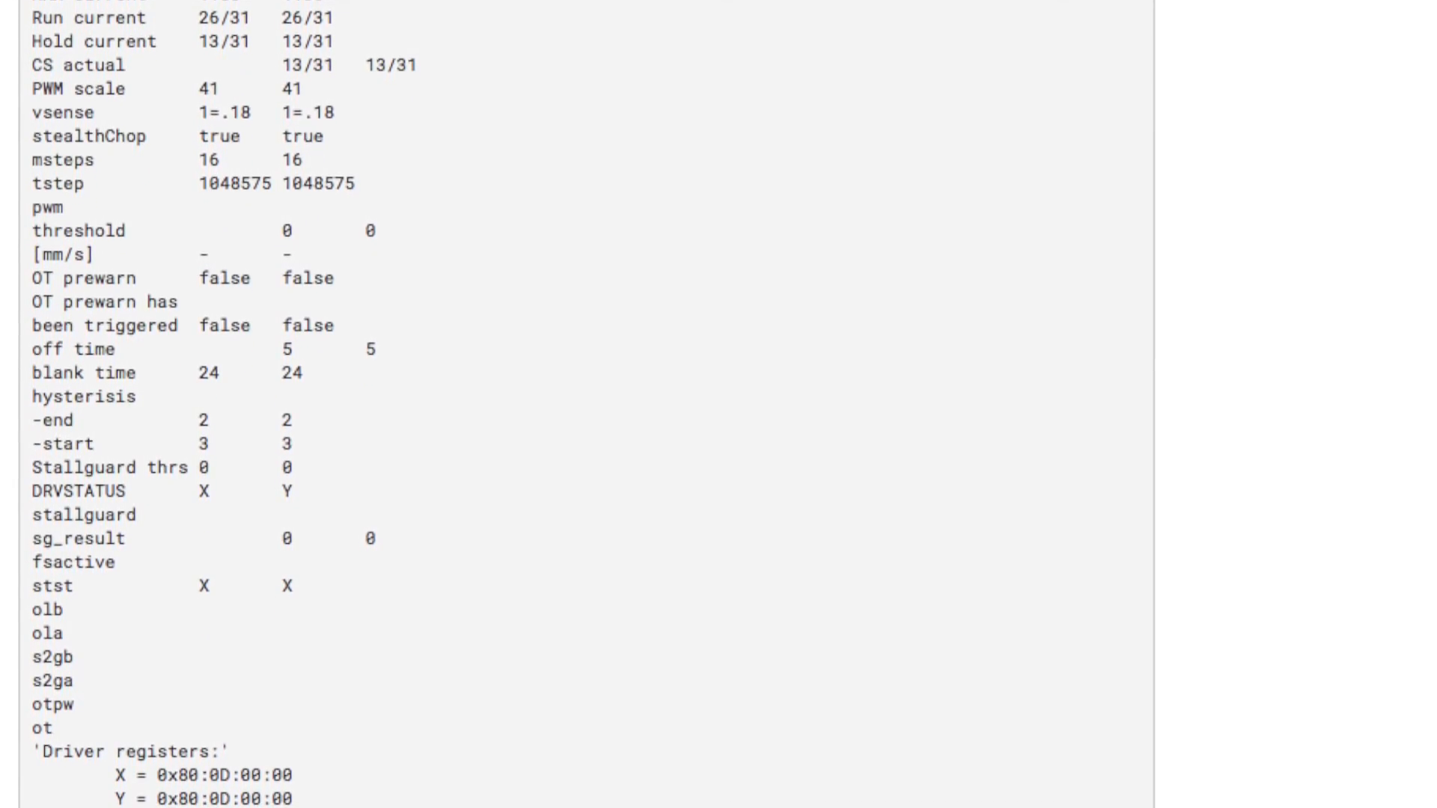
pyautogui.scroll(-3)
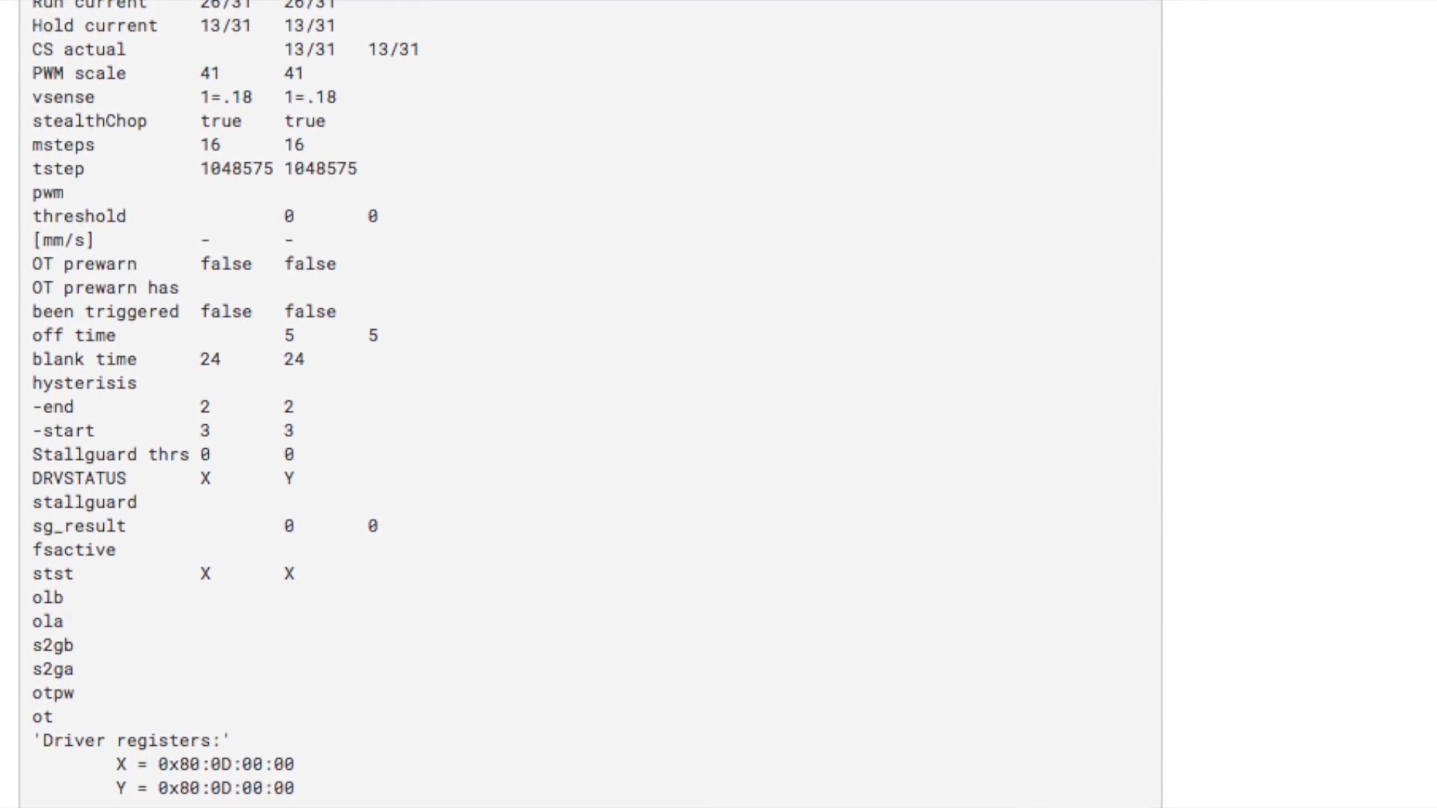
pyautogui.scroll(-3)
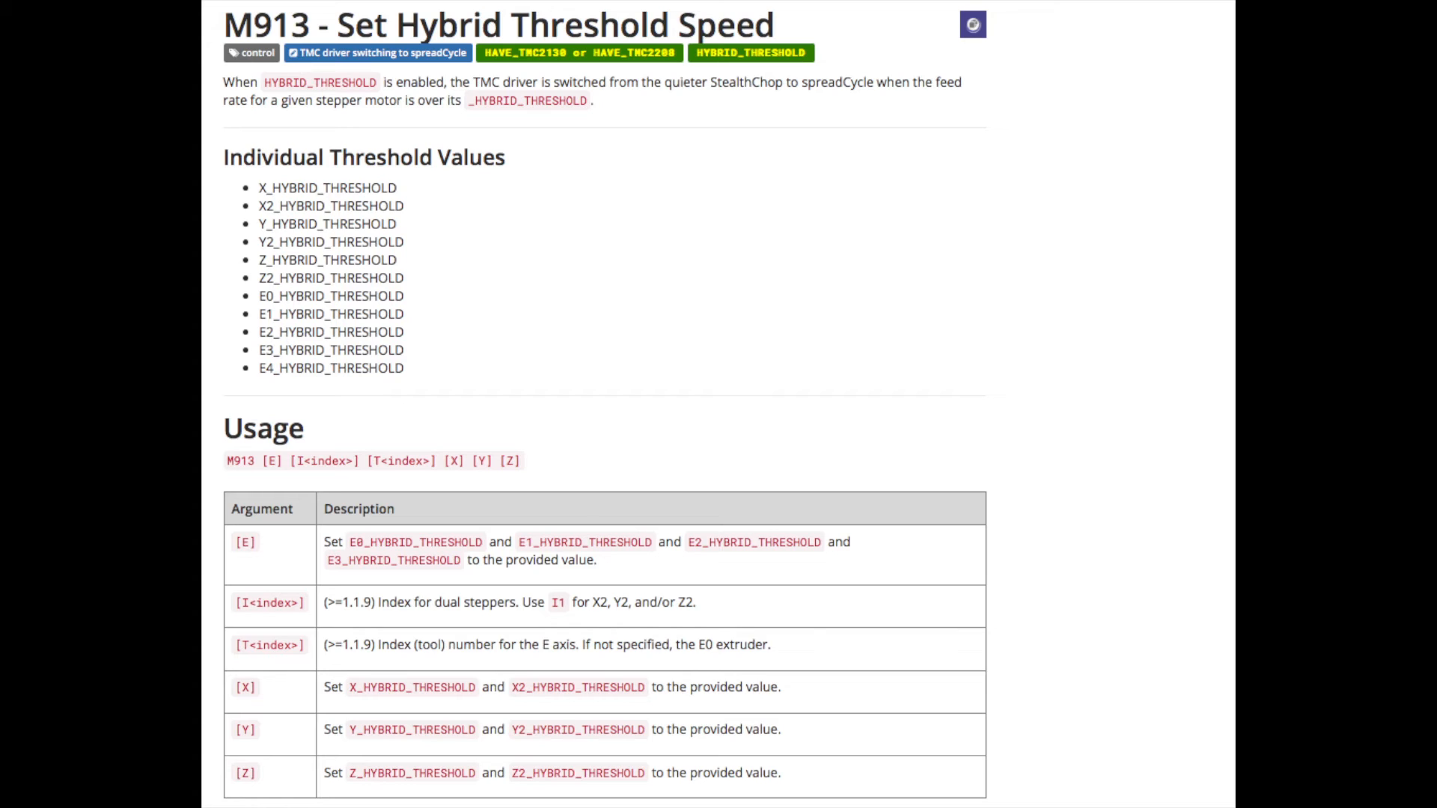
pyautogui.scroll(-3)
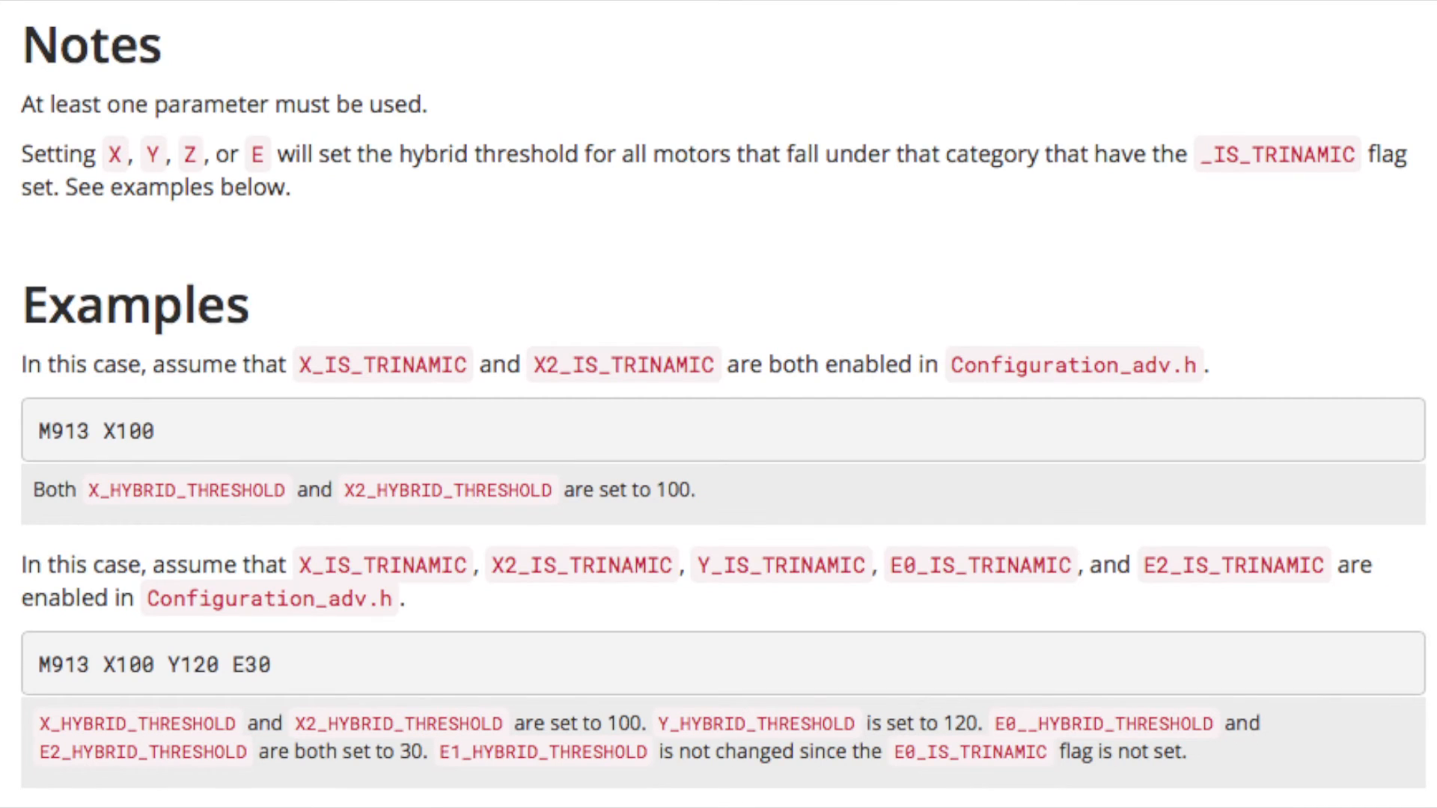